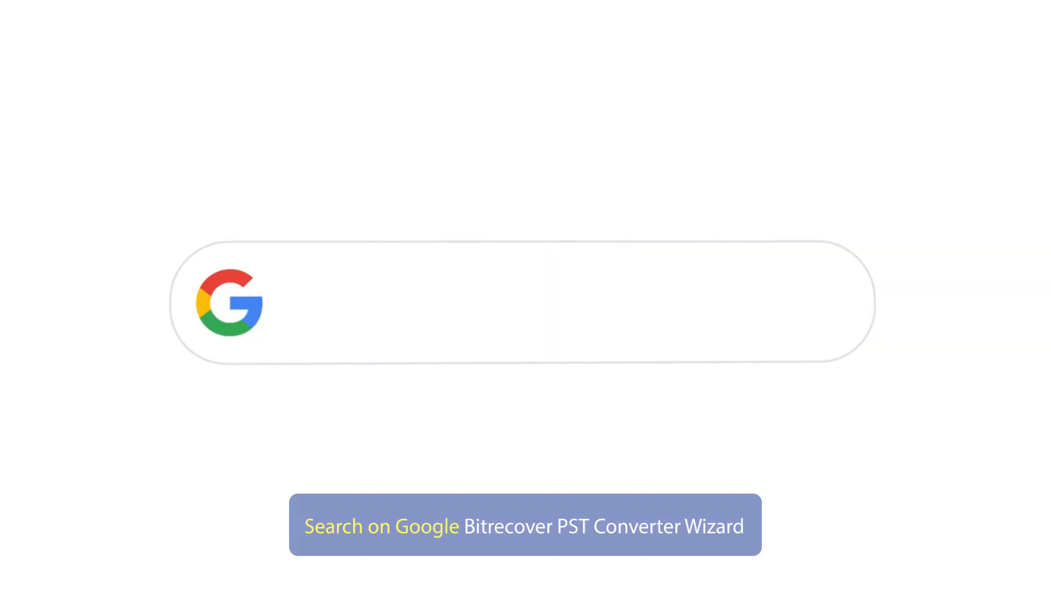
- Search Google for 'Bitrecover PST Converter Wizard'
{"action": "type", "text": "Bitrecover PST Converter Wizard"}
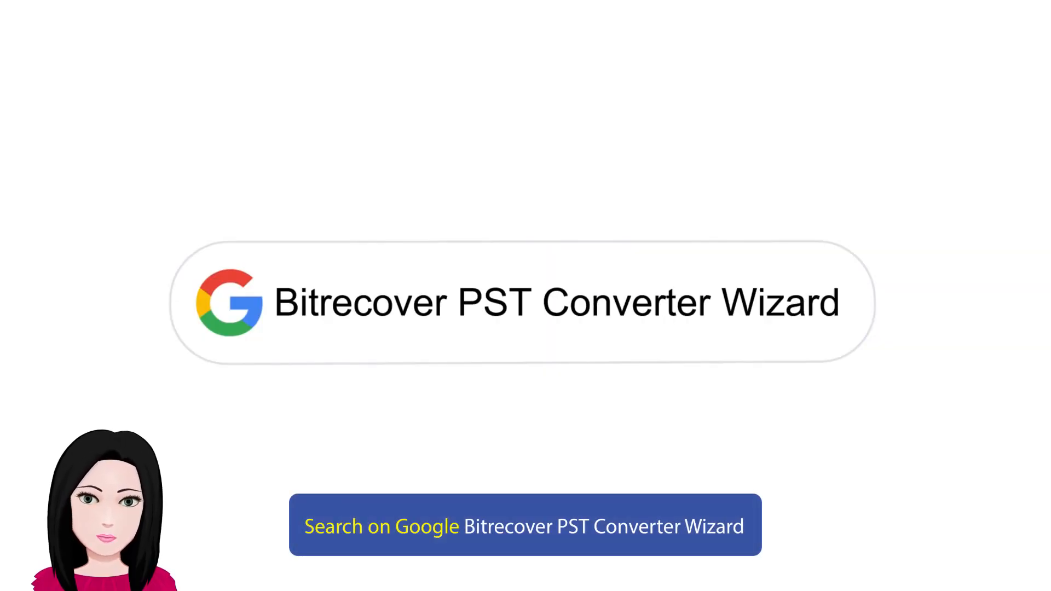
{"action": "left_click", "coordinate": [526, 524]}
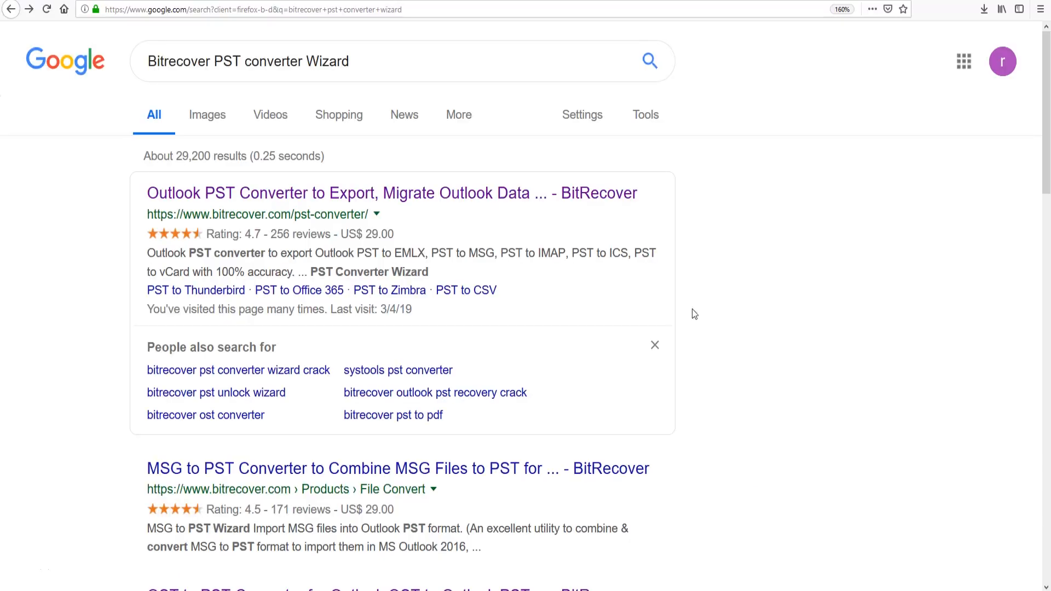
{"action": "mouse_move", "coordinate": [332, 193]}
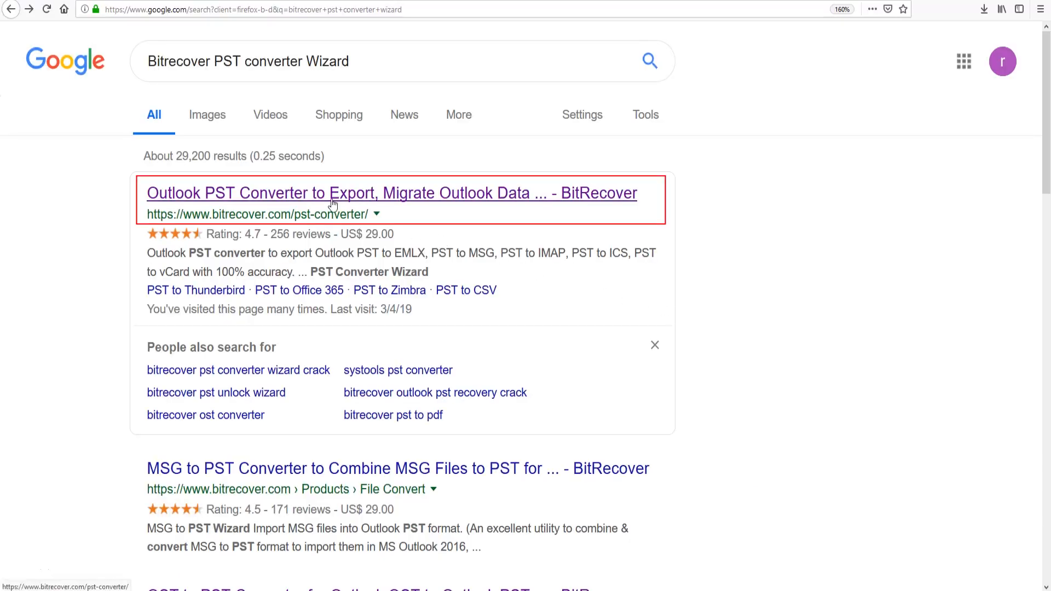
- Download the converter installer from the BitRecover result page and launch it from the downloads list
{"action": "left_click", "coordinate": [391, 193]}
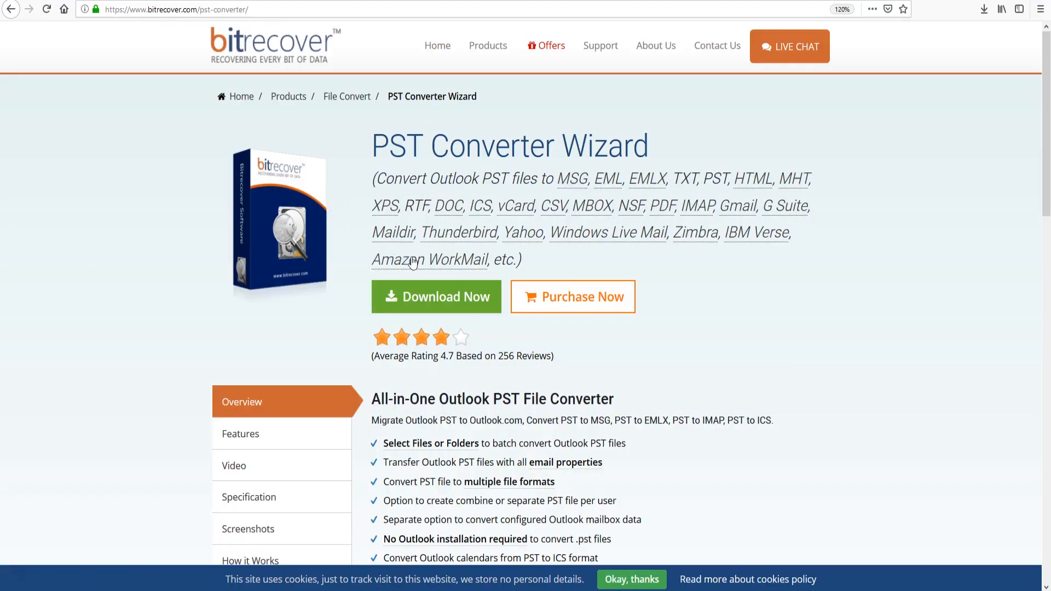
{"action": "mouse_move", "coordinate": [448, 303]}
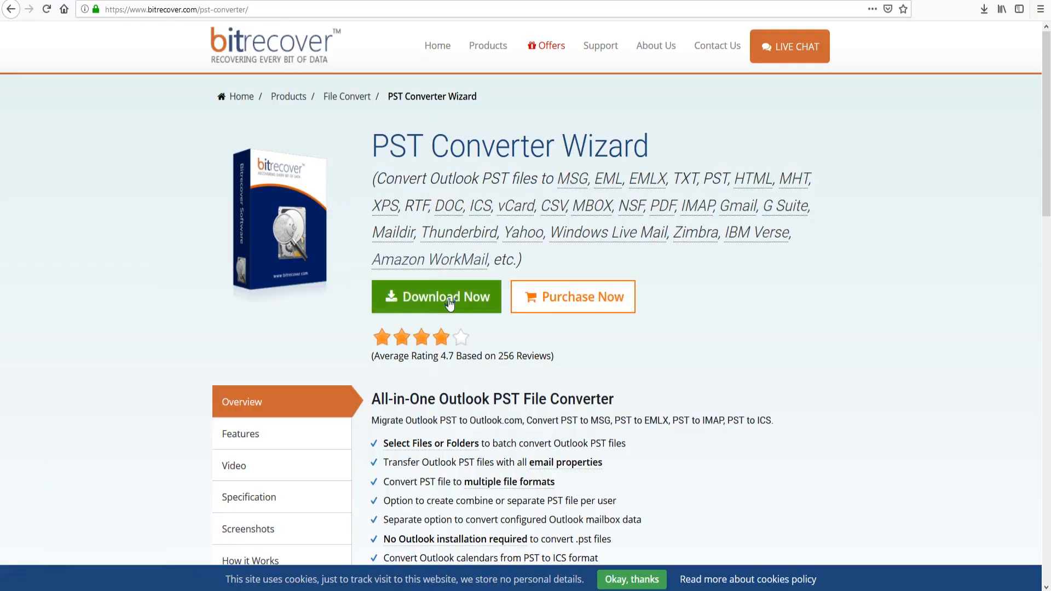
{"action": "left_click", "coordinate": [437, 296]}
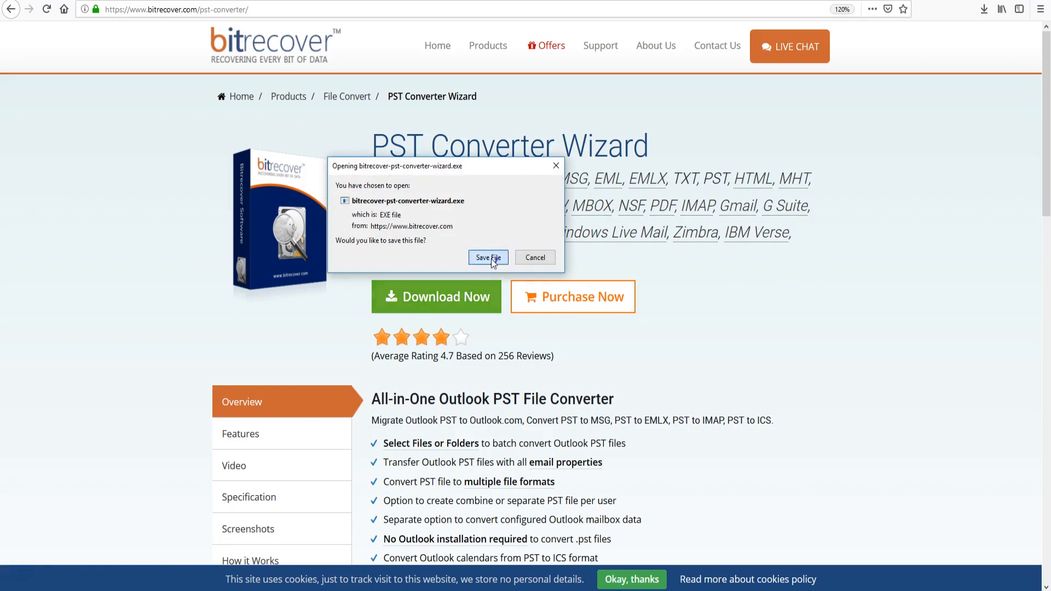
{"action": "left_click", "coordinate": [487, 257]}
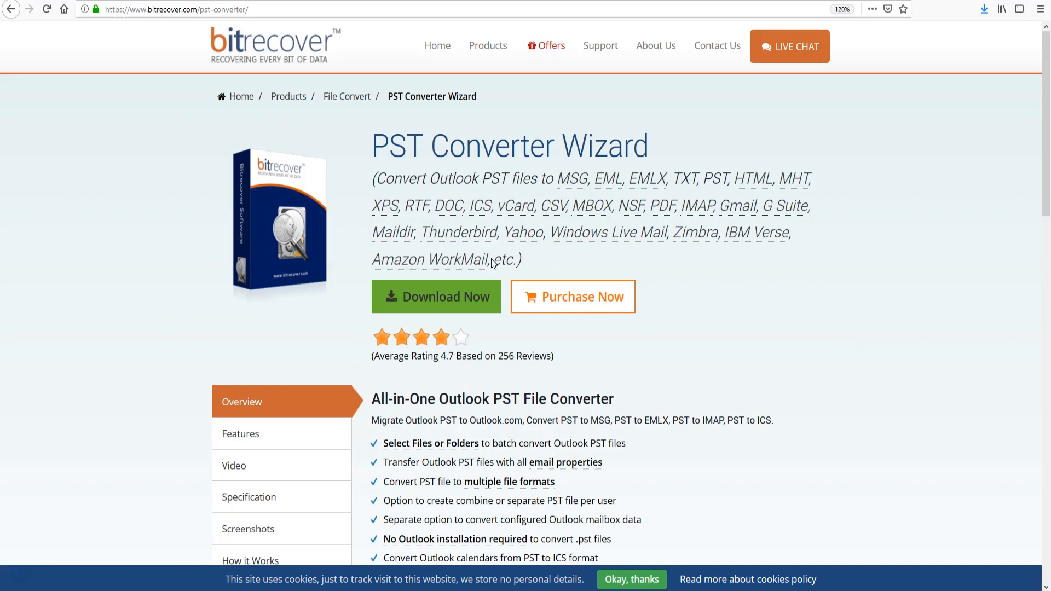
{"action": "mouse_move", "coordinate": [977, 17]}
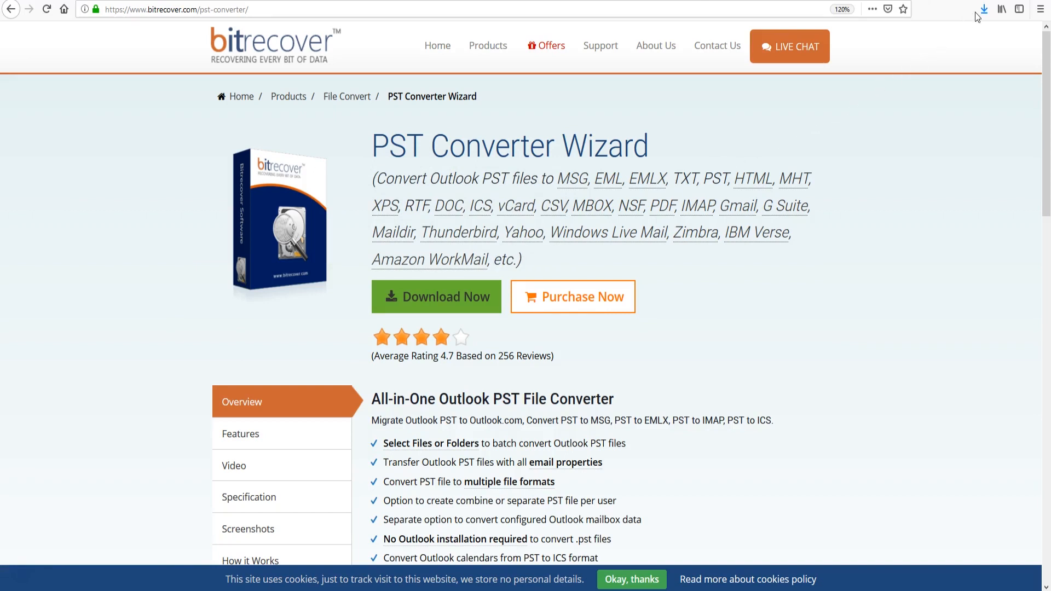
{"action": "left_click", "coordinate": [977, 9]}
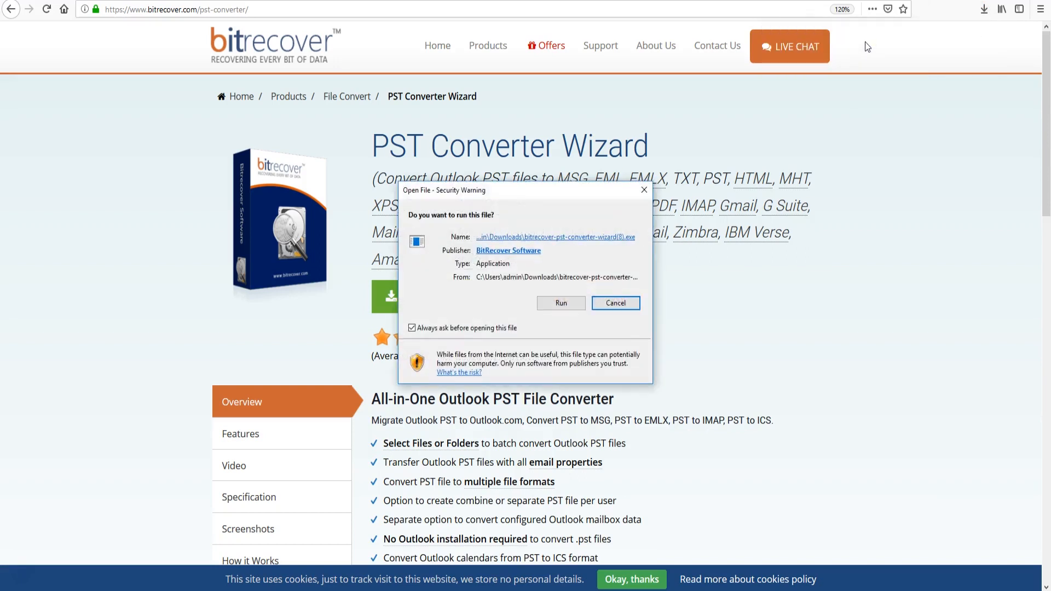
{"action": "mouse_move", "coordinate": [608, 278]}
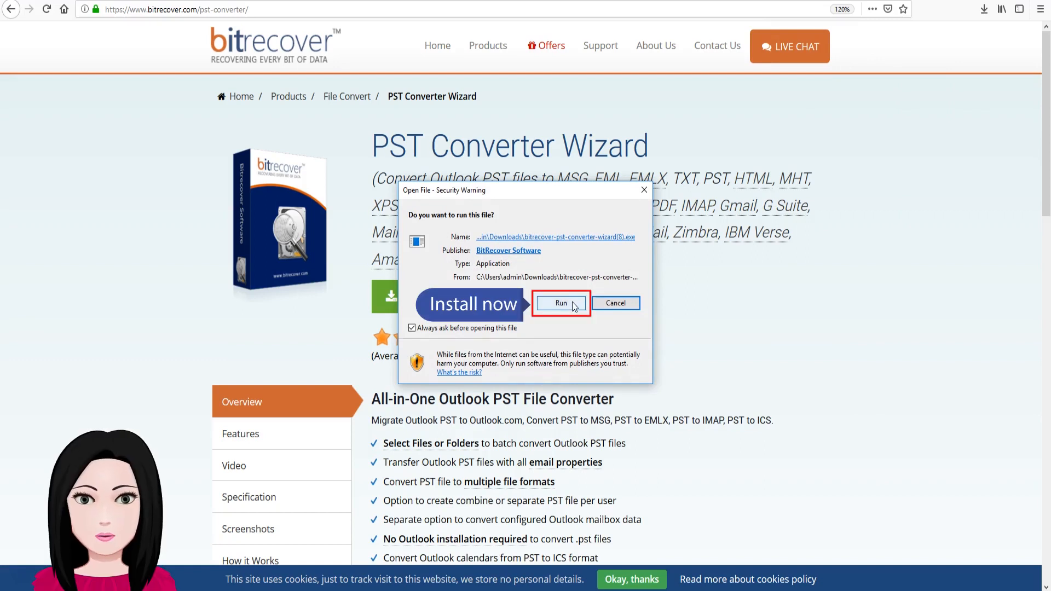
- Run the installer, accept the licence, keep the default icons and finish with the converter launched
{"action": "left_click", "coordinate": [561, 303]}
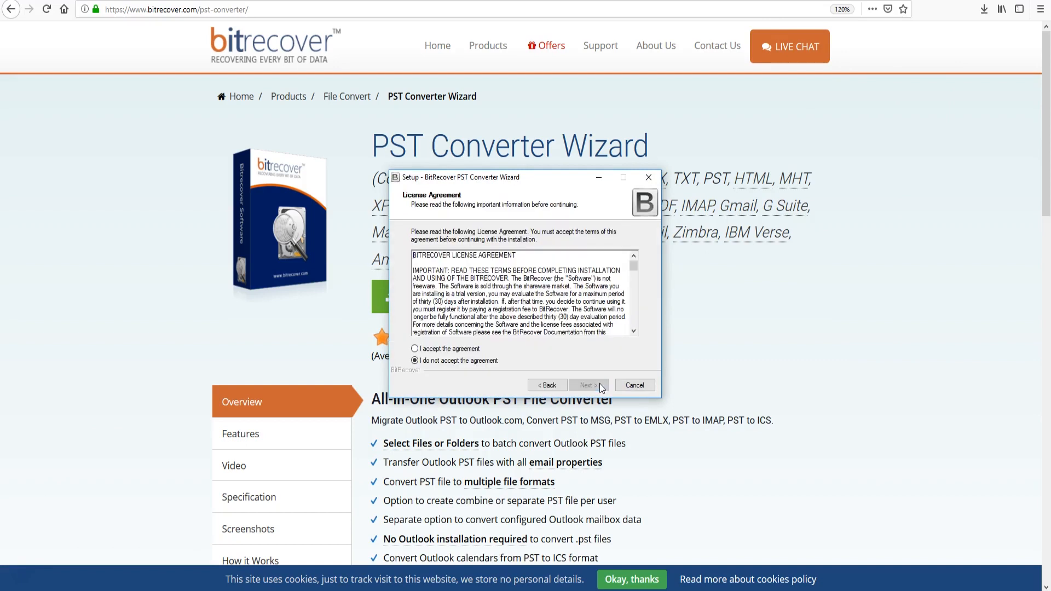
{"action": "left_click", "coordinate": [415, 348]}
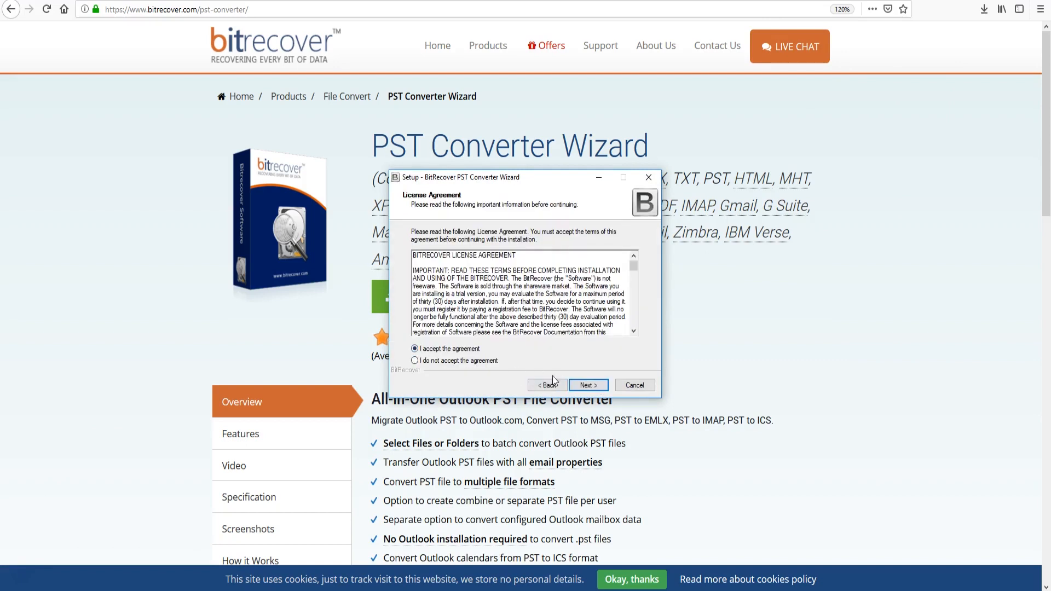
{"action": "left_click", "coordinate": [587, 384]}
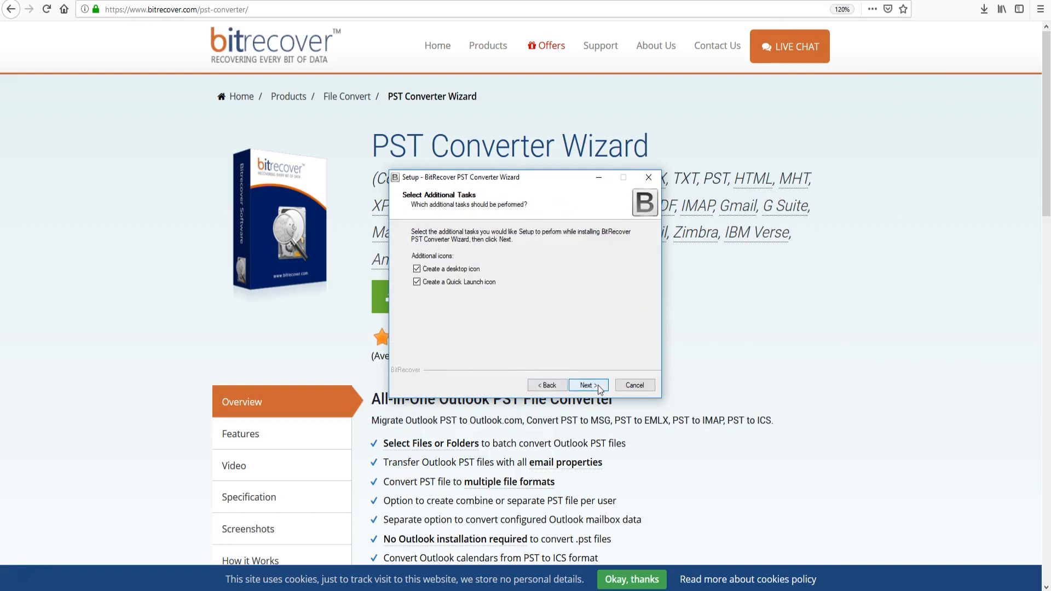
{"action": "left_click", "coordinate": [586, 384]}
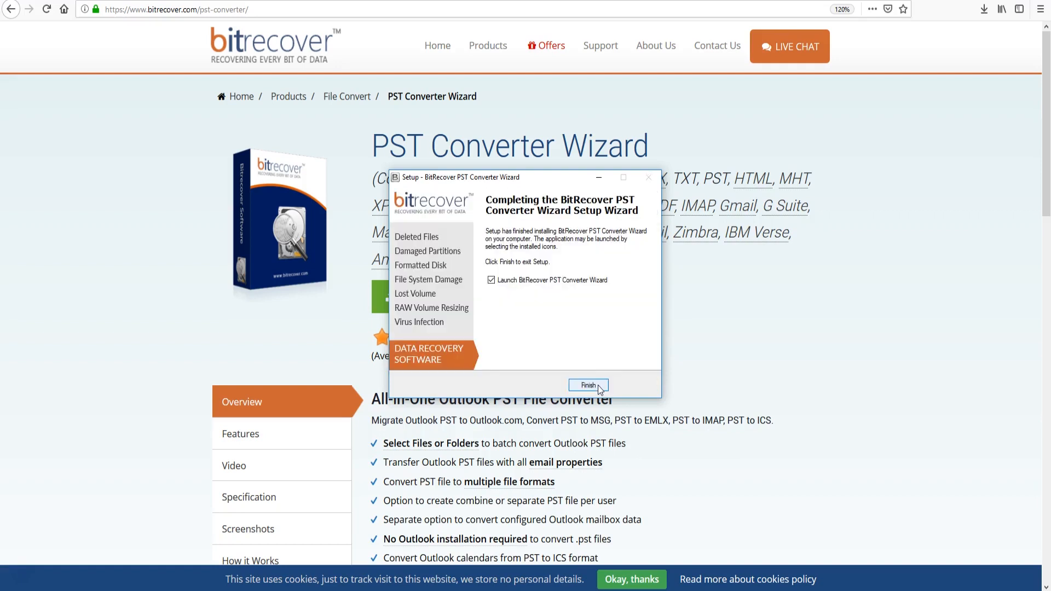
{"action": "left_click", "coordinate": [588, 385]}
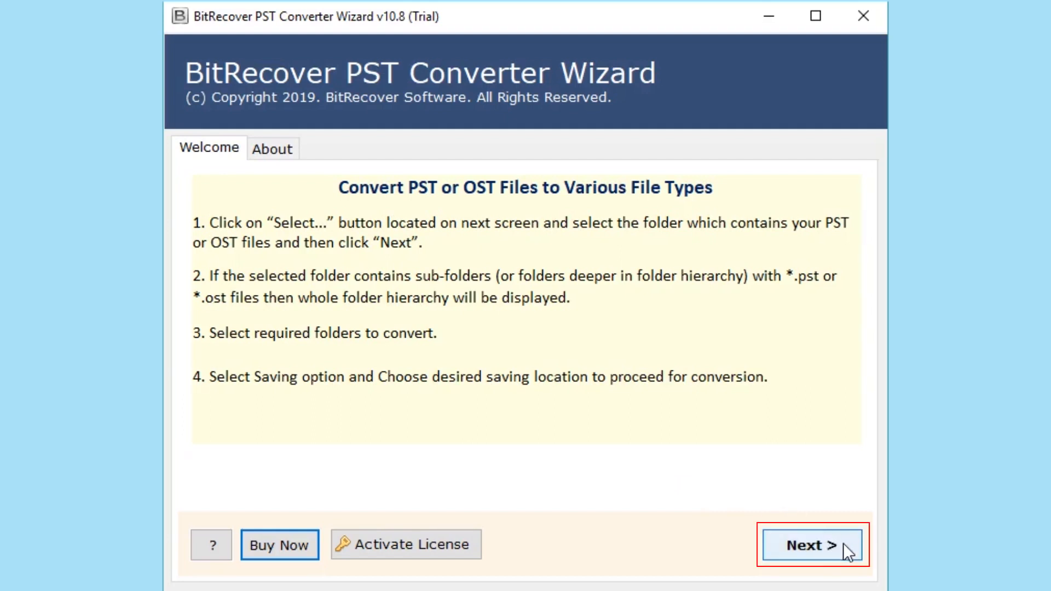
- Leave the welcome screen and choose to select Outlook mailbox data manually
{"action": "left_click", "coordinate": [811, 544]}
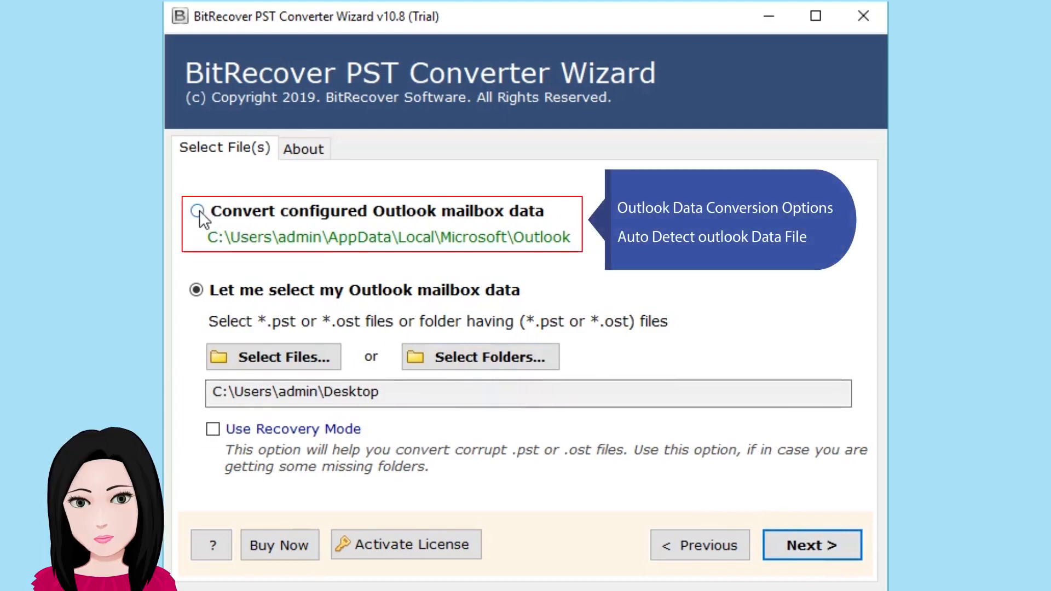
{"action": "left_click", "coordinate": [195, 212]}
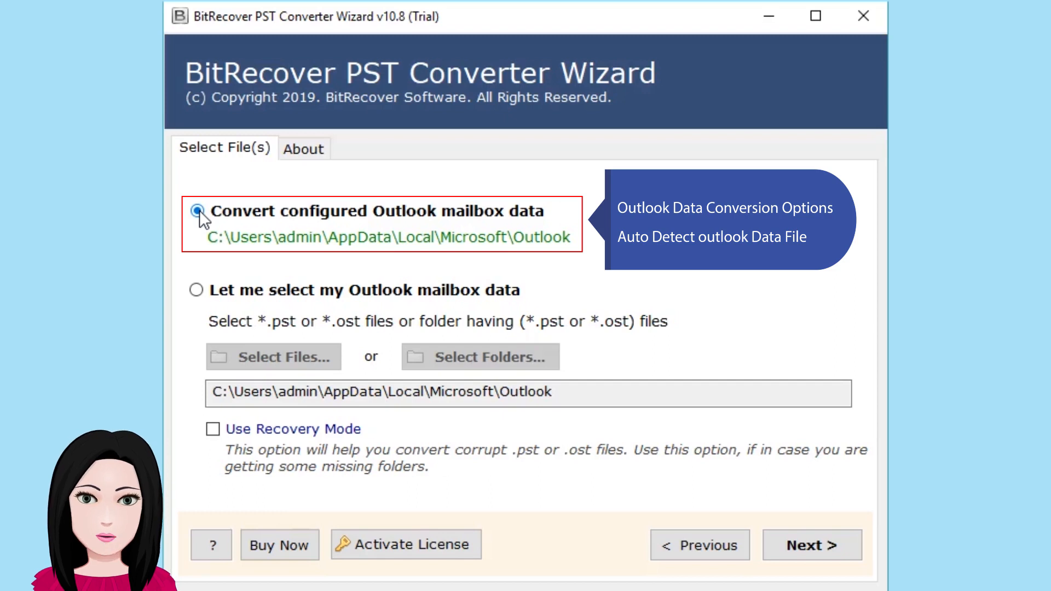
{"action": "left_click", "coordinate": [195, 289]}
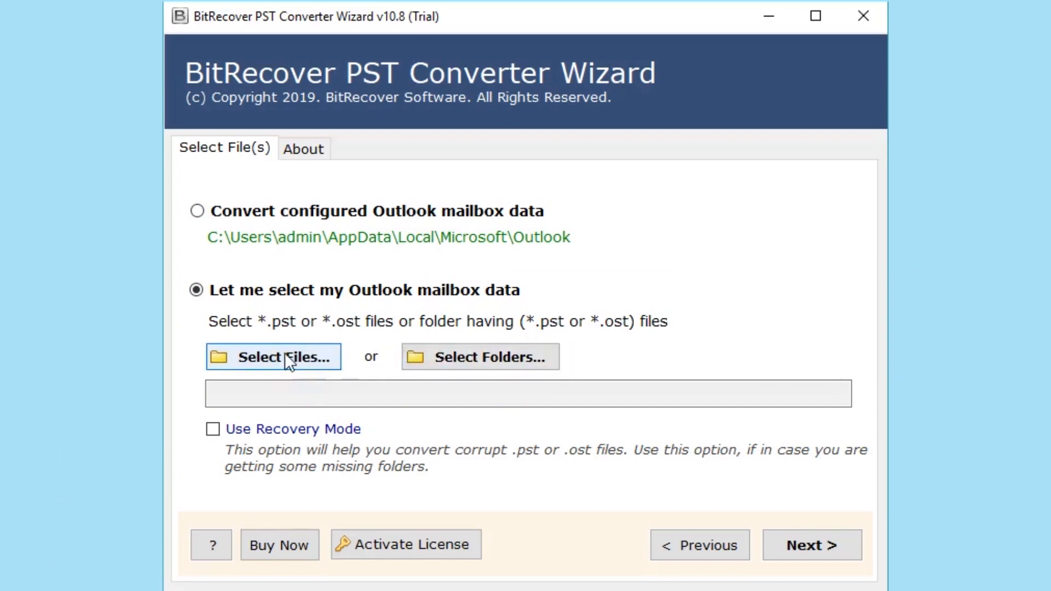
- Browse for and open Outlook Data.pst as the conversion source
{"action": "left_click", "coordinate": [273, 356]}
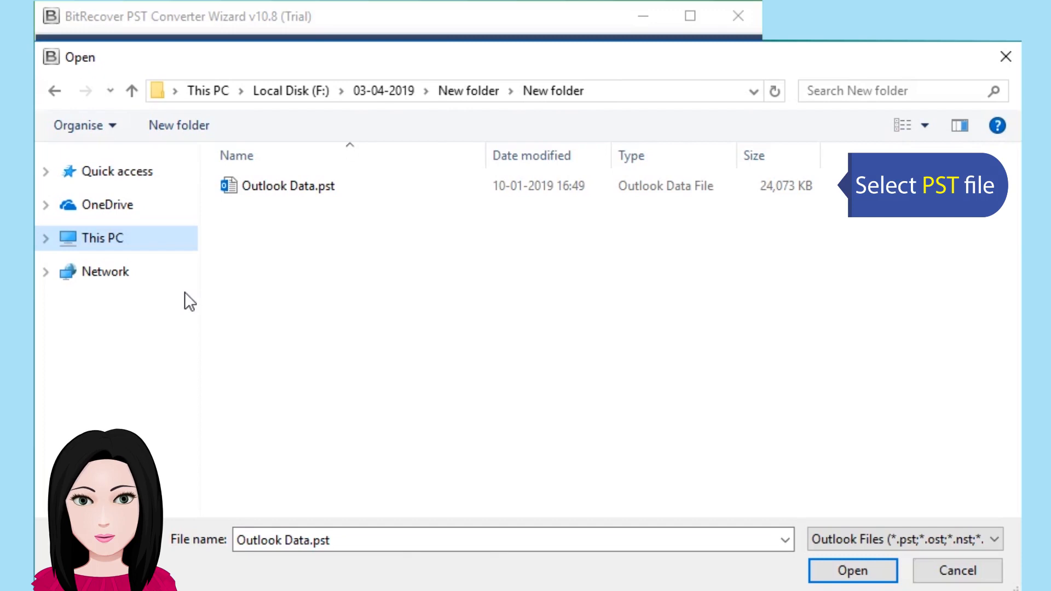
{"action": "left_click", "coordinate": [291, 186]}
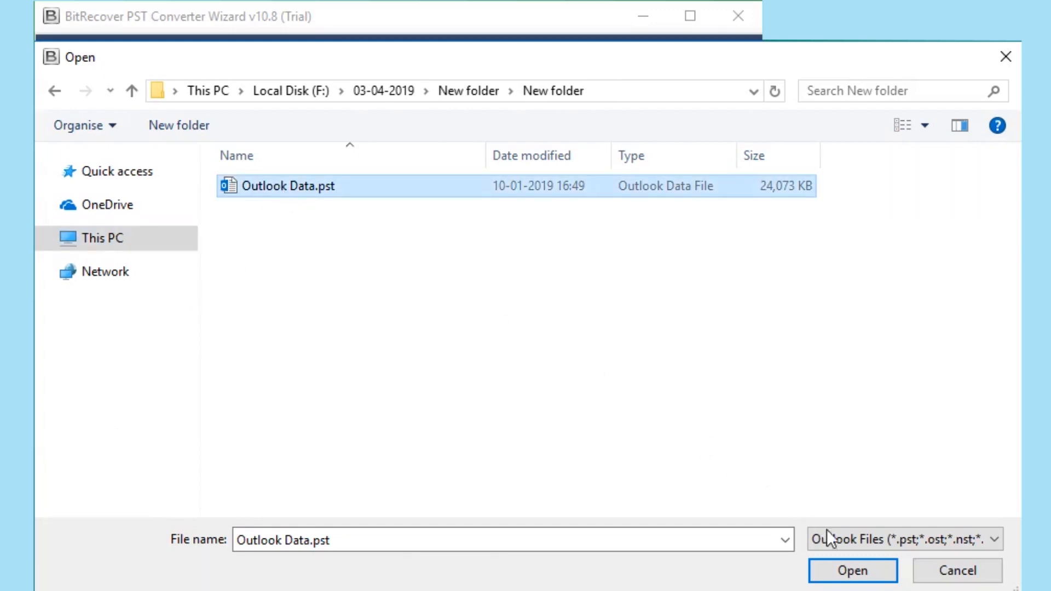
{"action": "left_click", "coordinate": [851, 570]}
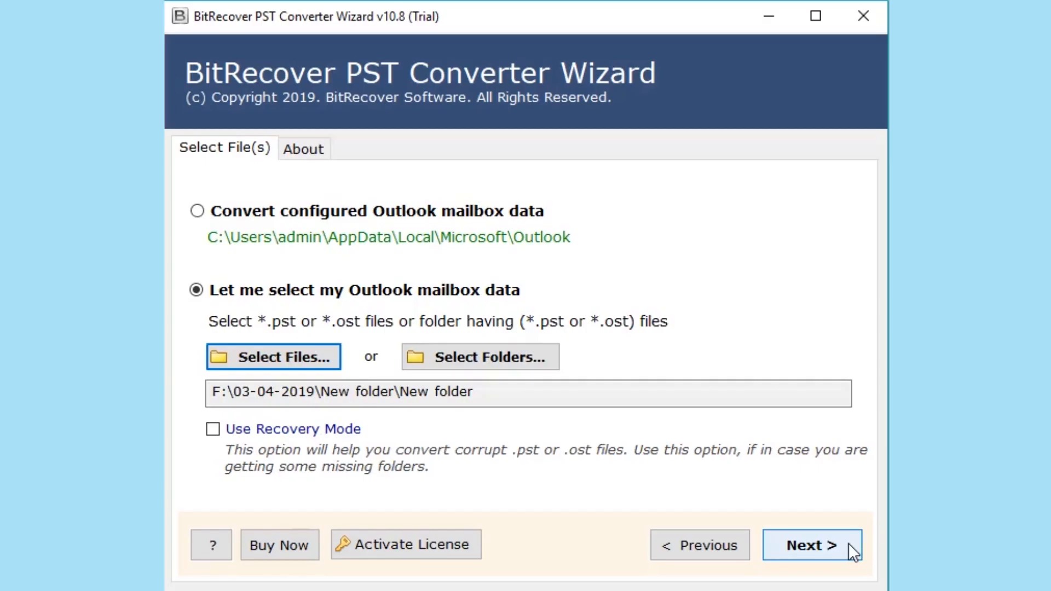
- Tick every folder of Outlook Data.pst for conversion and continue to the saving options
{"action": "left_click", "coordinate": [811, 544]}
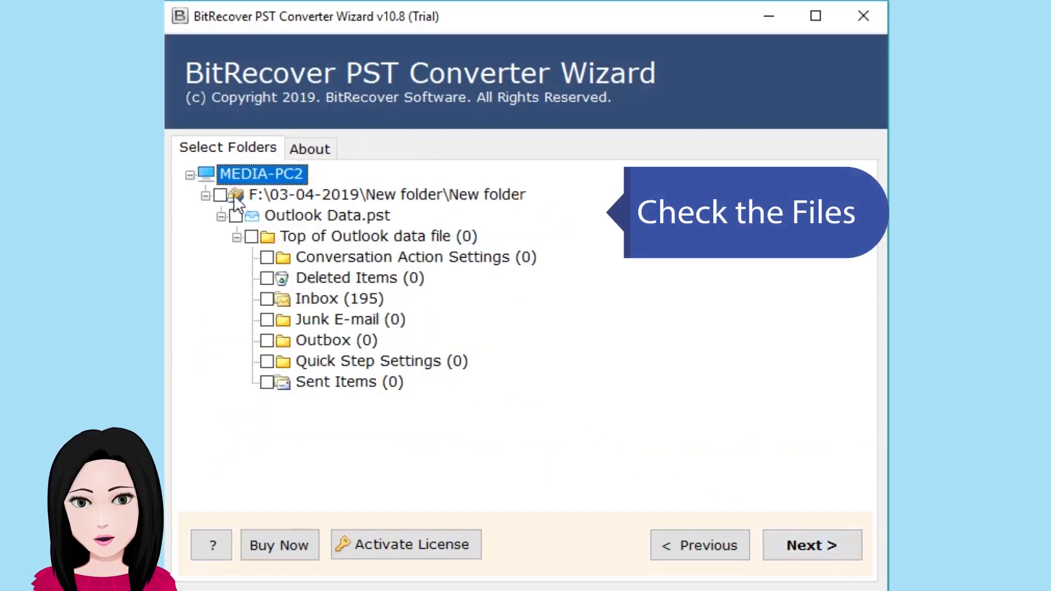
{"action": "left_click", "coordinate": [222, 195]}
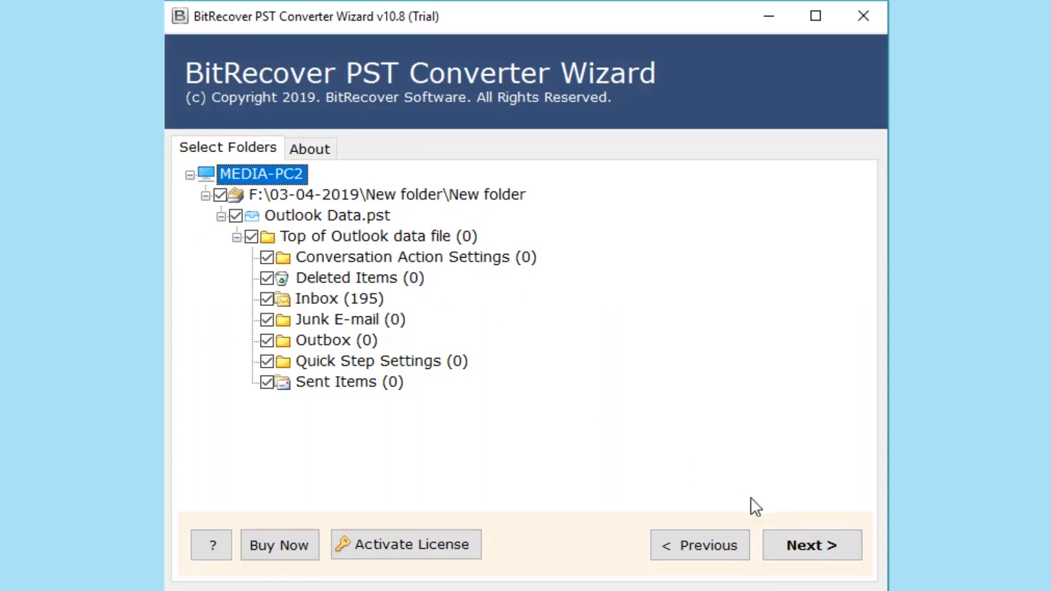
{"action": "left_click", "coordinate": [811, 544]}
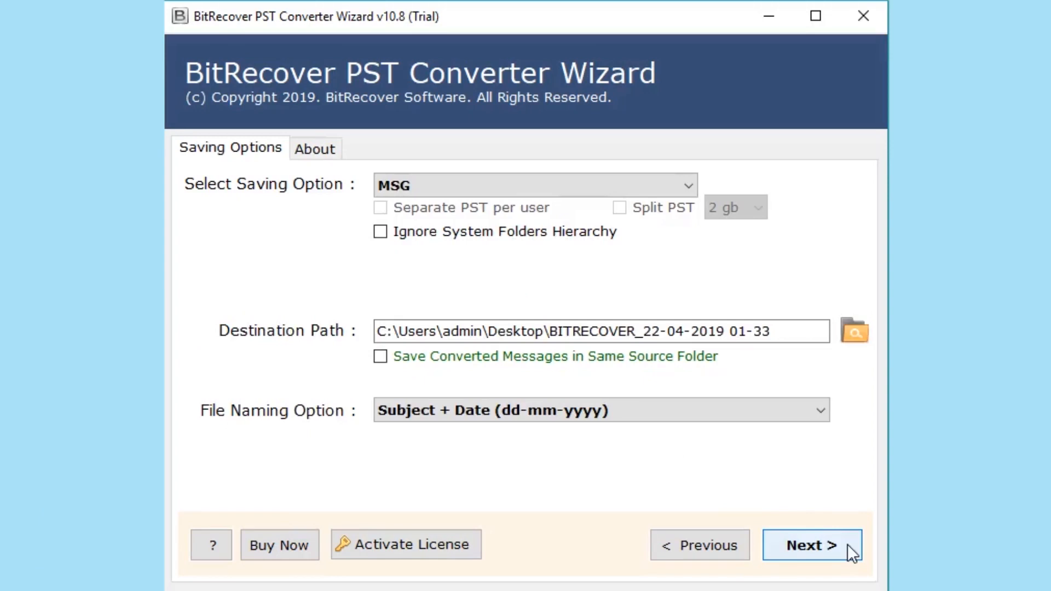
{"action": "mouse_move", "coordinate": [725, 264]}
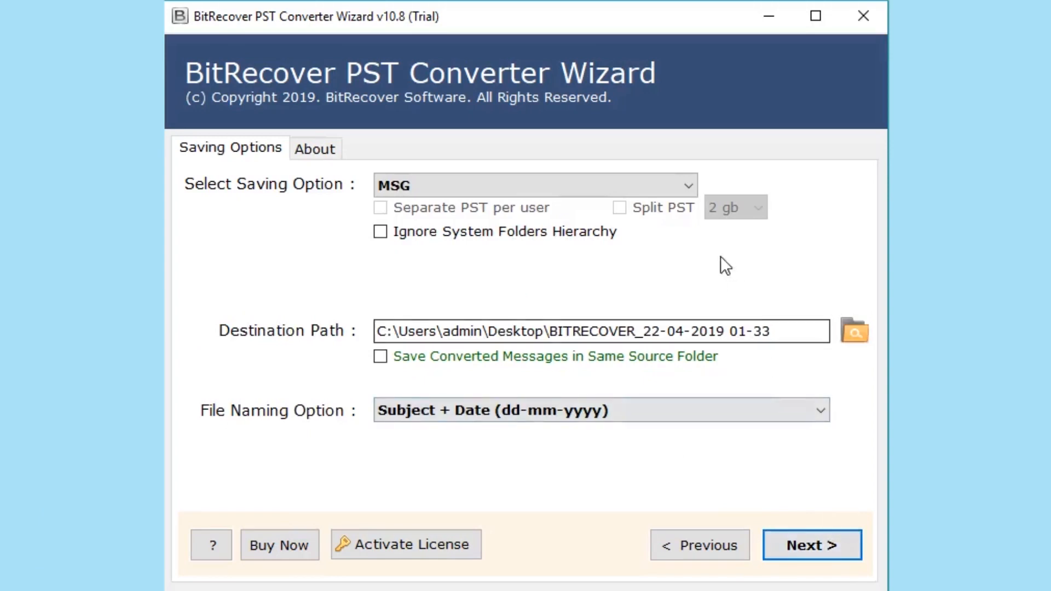
- Set the saving option to TXT, keeping the BITRECOVER destination and Subject + Date naming, and continue
{"action": "left_click", "coordinate": [685, 186]}
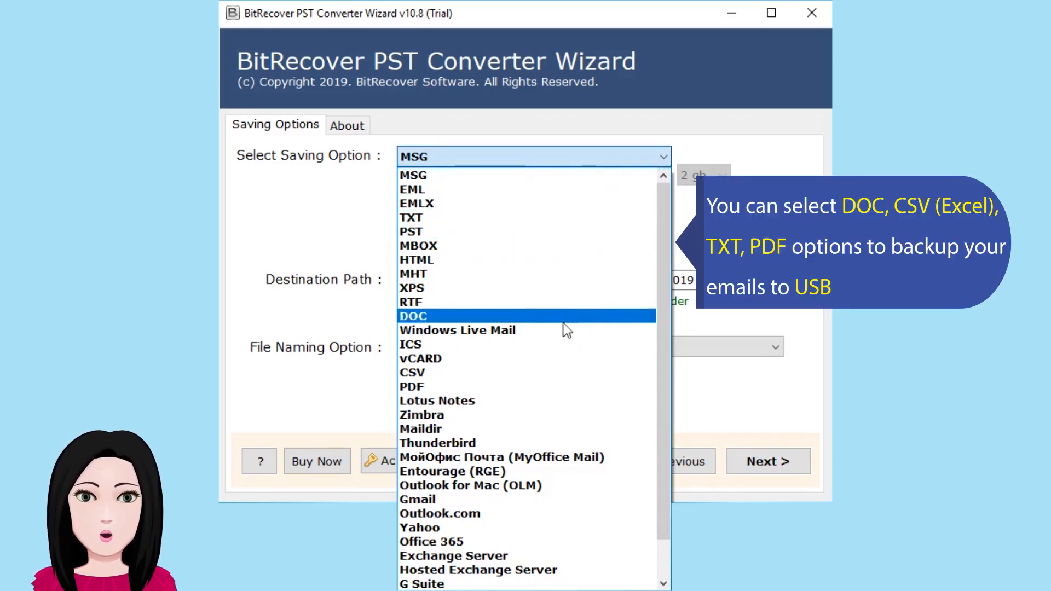
{"action": "mouse_move", "coordinate": [536, 386]}
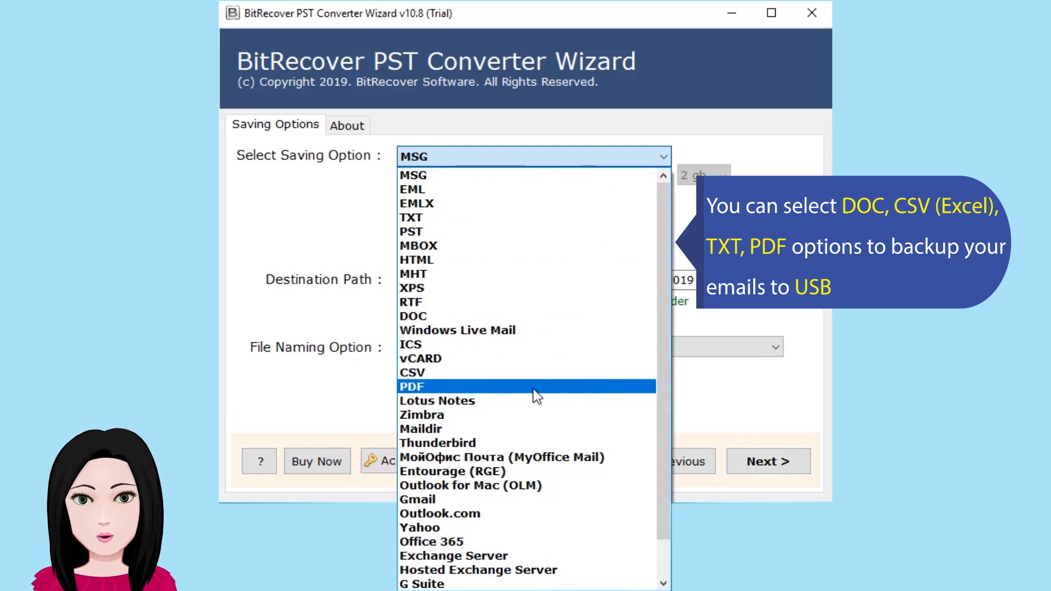
{"action": "mouse_move", "coordinate": [537, 302]}
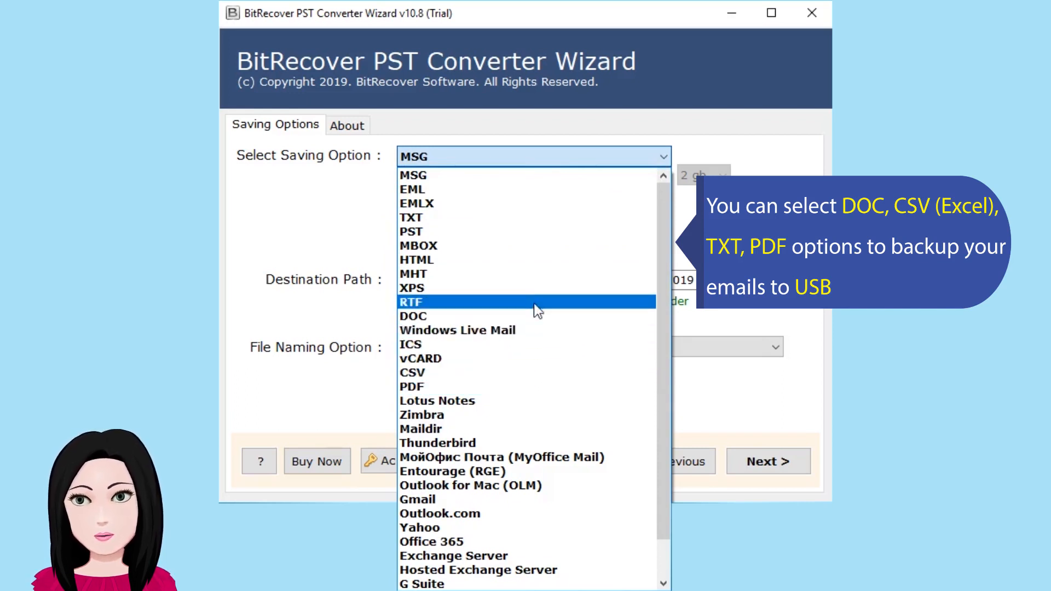
{"action": "mouse_move", "coordinate": [526, 216]}
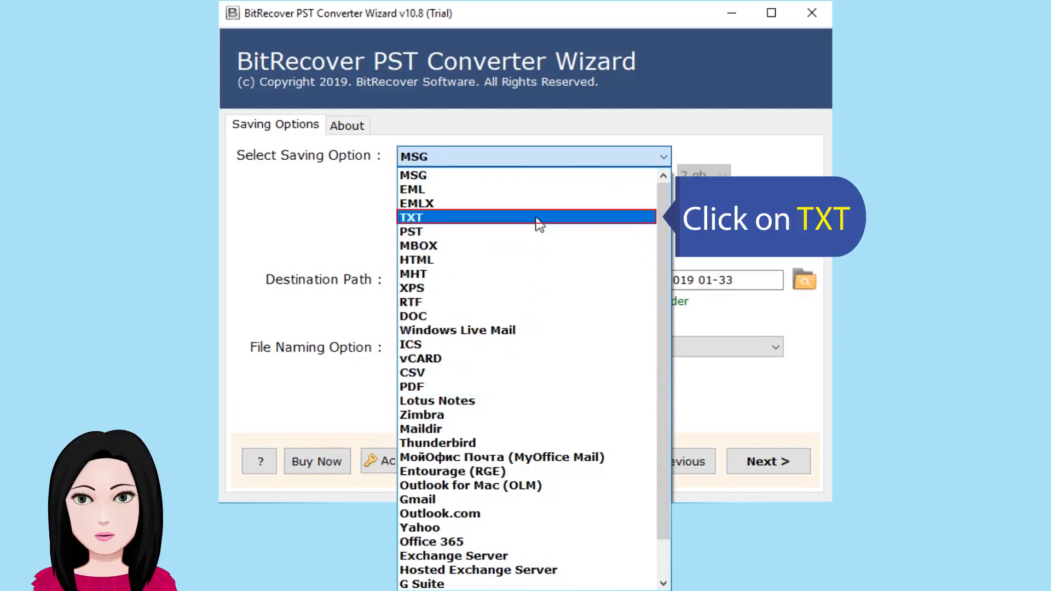
{"action": "left_click", "coordinate": [410, 216]}
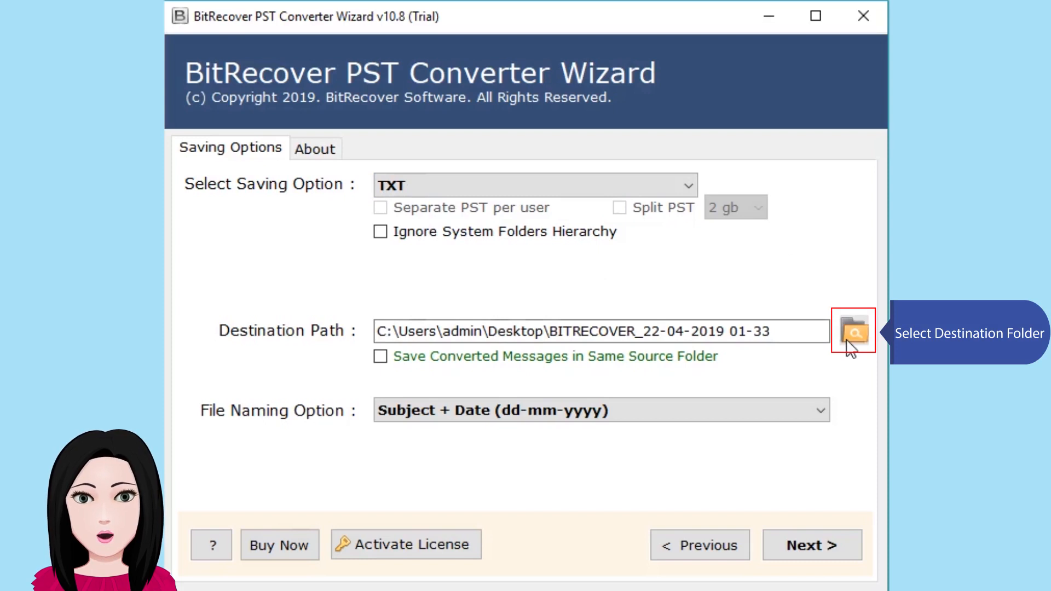
{"action": "mouse_move", "coordinate": [460, 359]}
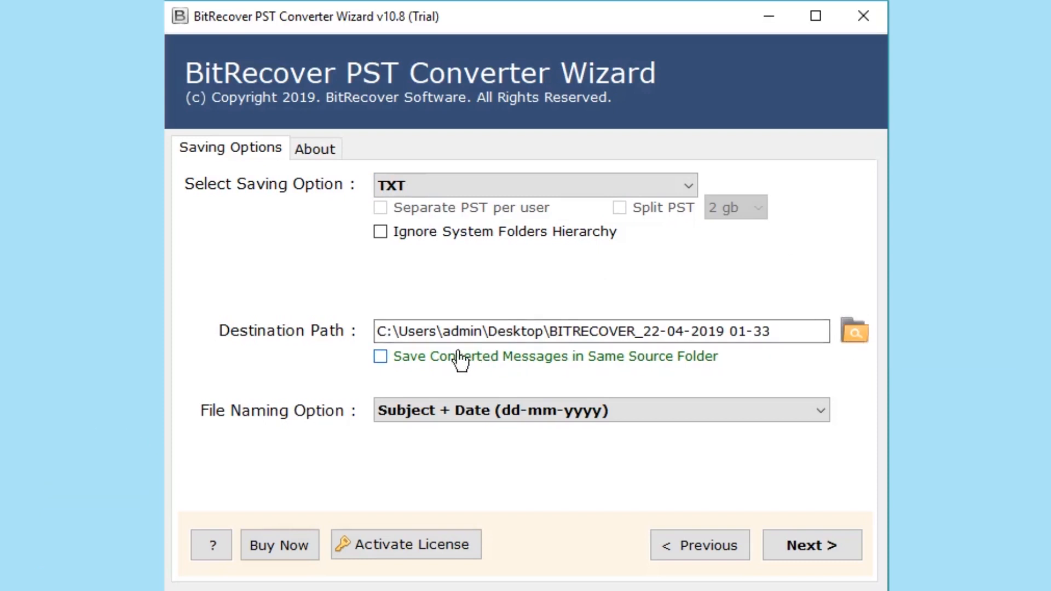
{"action": "left_click", "coordinate": [380, 356]}
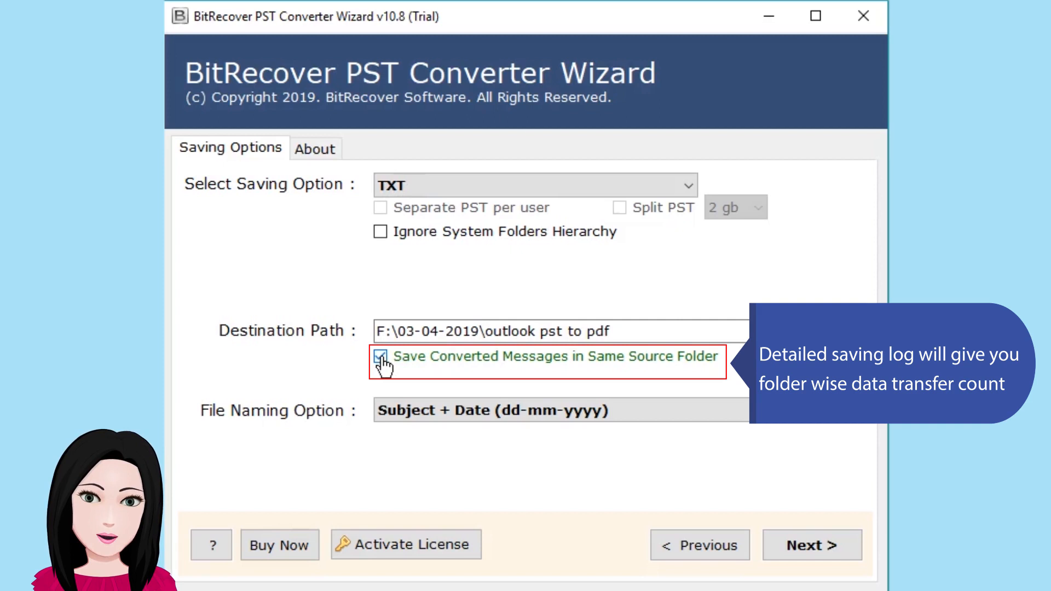
{"action": "left_click", "coordinate": [380, 356]}
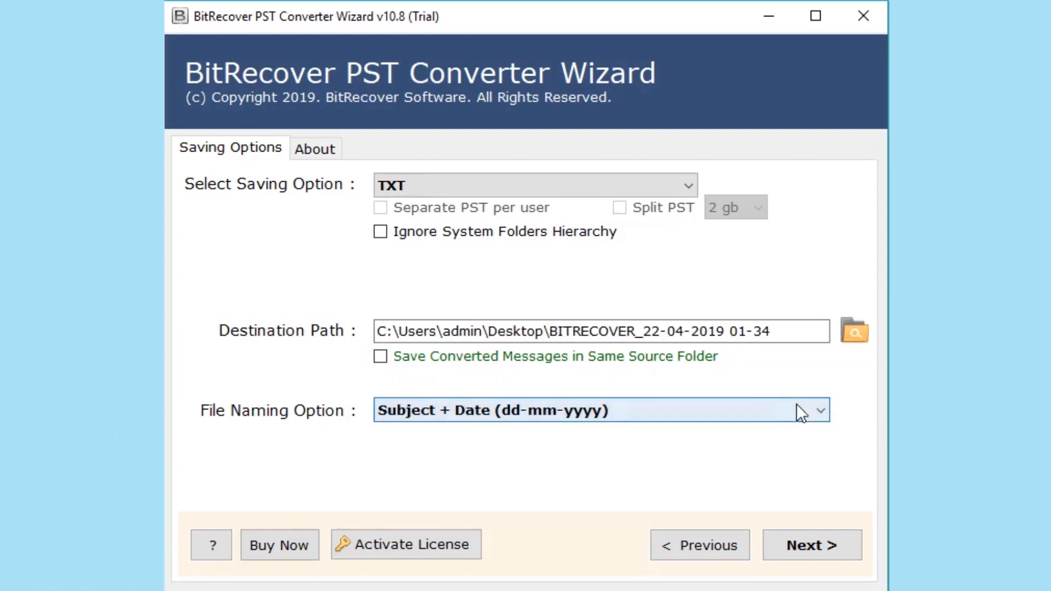
{"action": "left_click", "coordinate": [819, 411]}
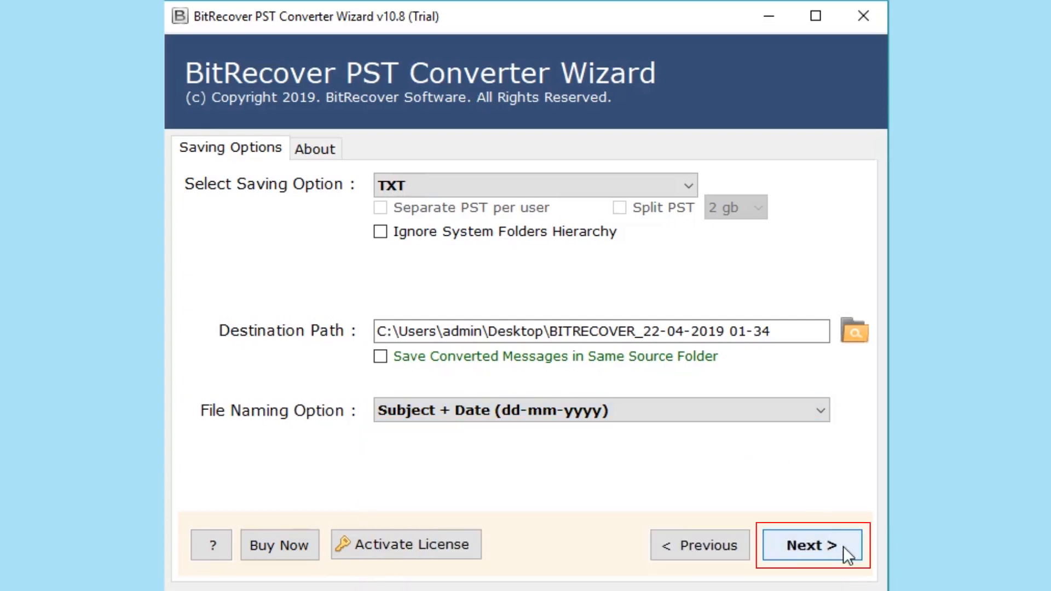
{"action": "left_click", "coordinate": [811, 544]}
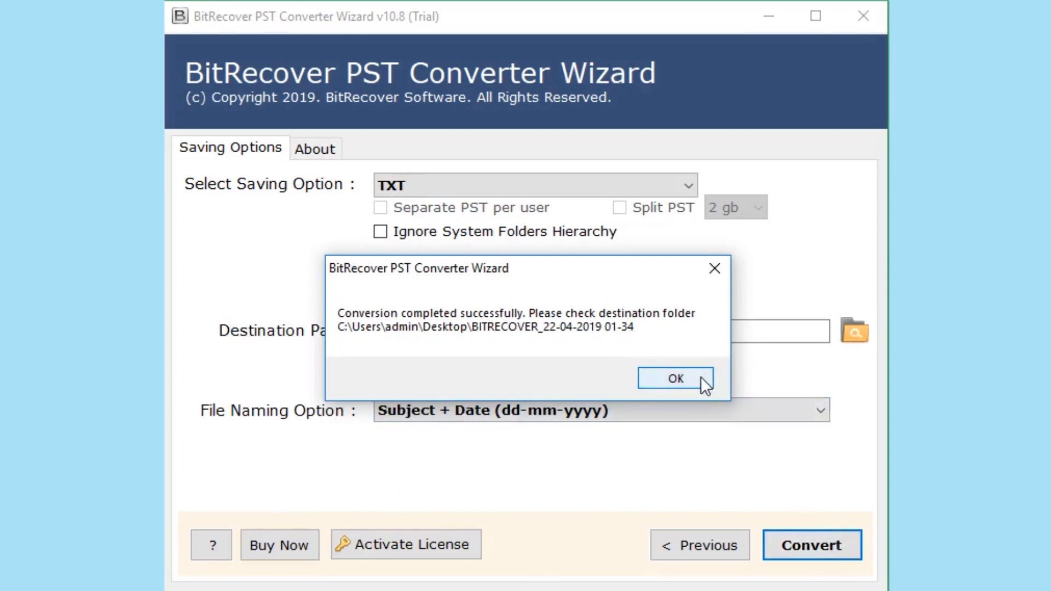
- Acknowledge the conversion-complete message and the 25-mail trial limit notice
{"action": "left_click", "coordinate": [675, 377]}
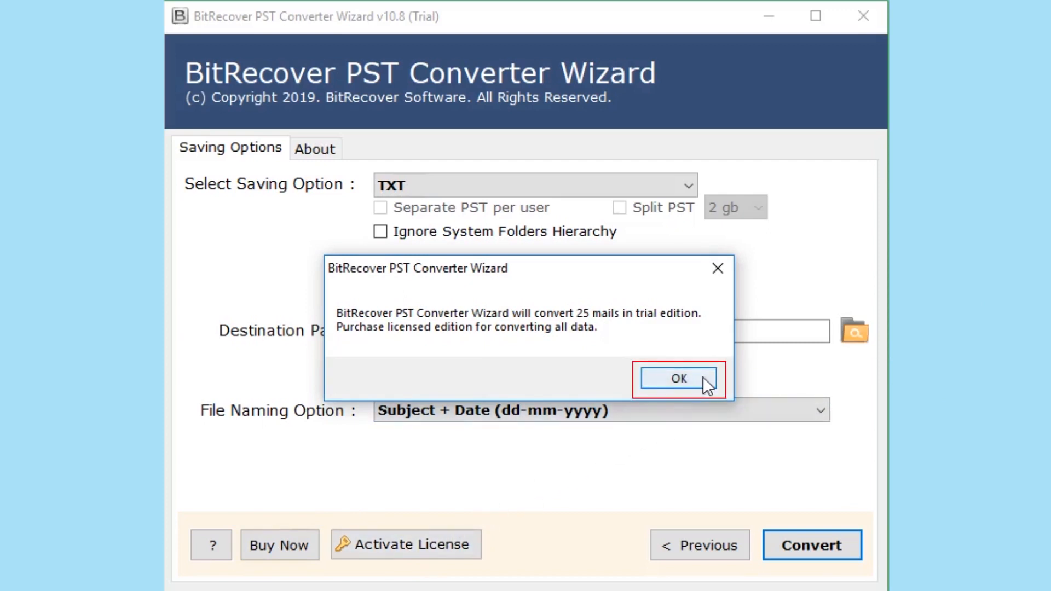
{"action": "left_click", "coordinate": [678, 377]}
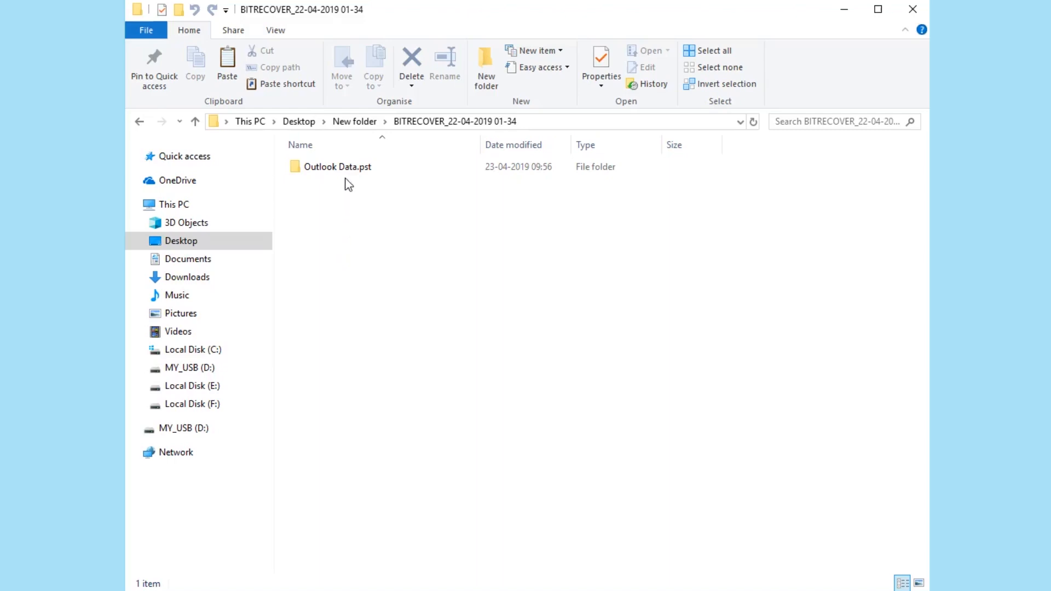
- Copy the converted Outlook Data.pst output folder
{"action": "right_click", "coordinate": [337, 166]}
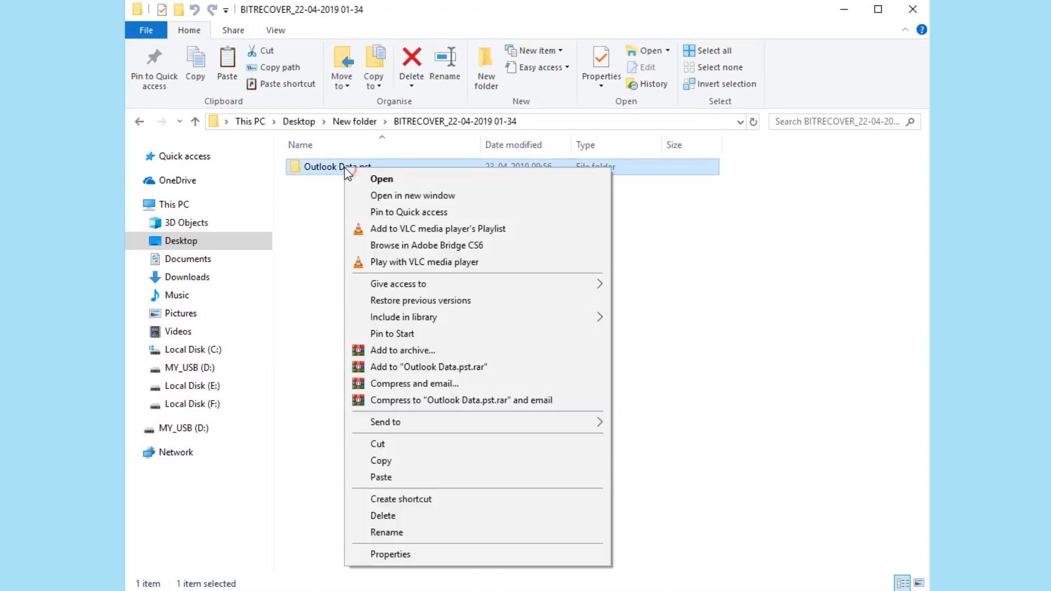
{"action": "mouse_move", "coordinate": [362, 416]}
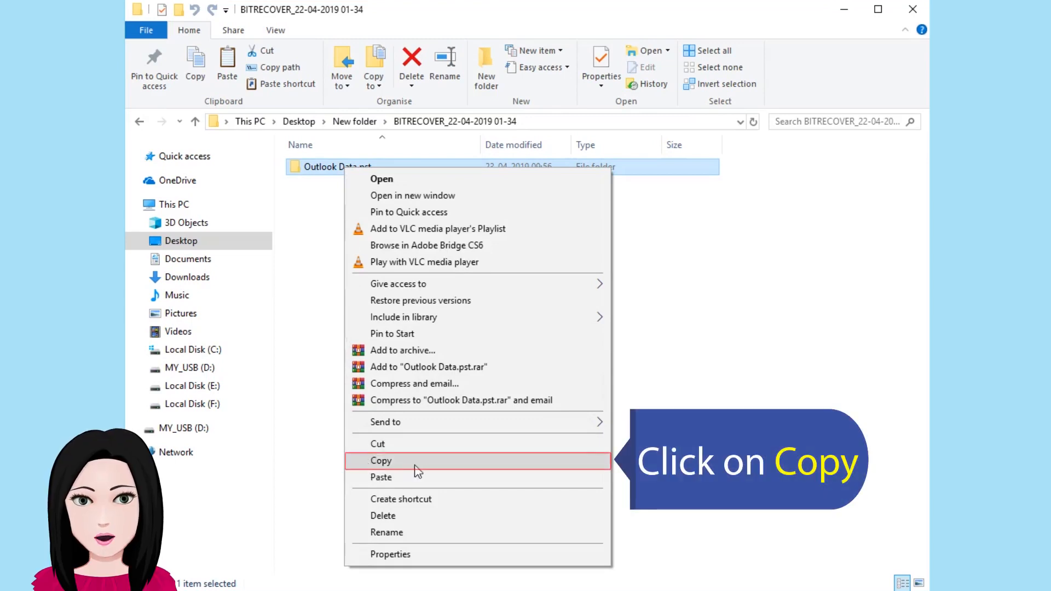
{"action": "left_click", "coordinate": [381, 461]}
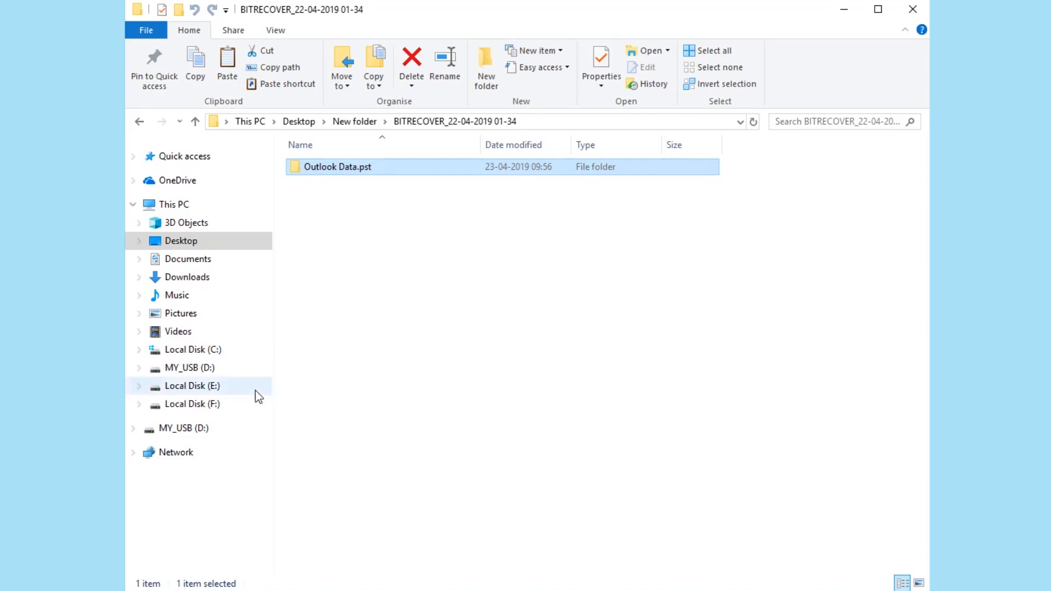
- Switch to the empty MY_USB (D:) drive and bring up its context menu ready to paste
{"action": "left_click", "coordinate": [189, 368]}
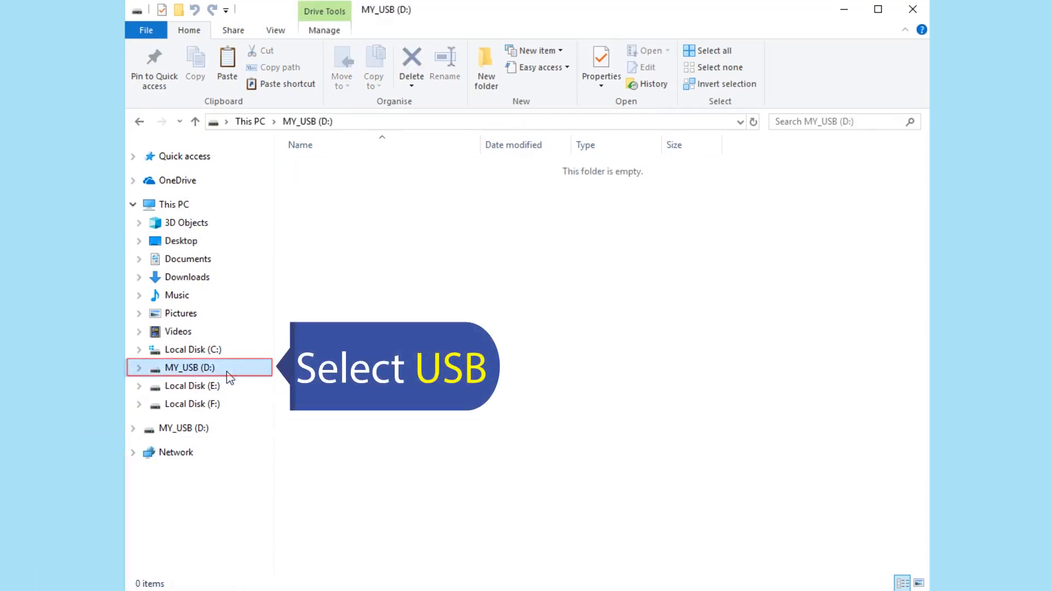
{"action": "left_click", "coordinate": [190, 368]}
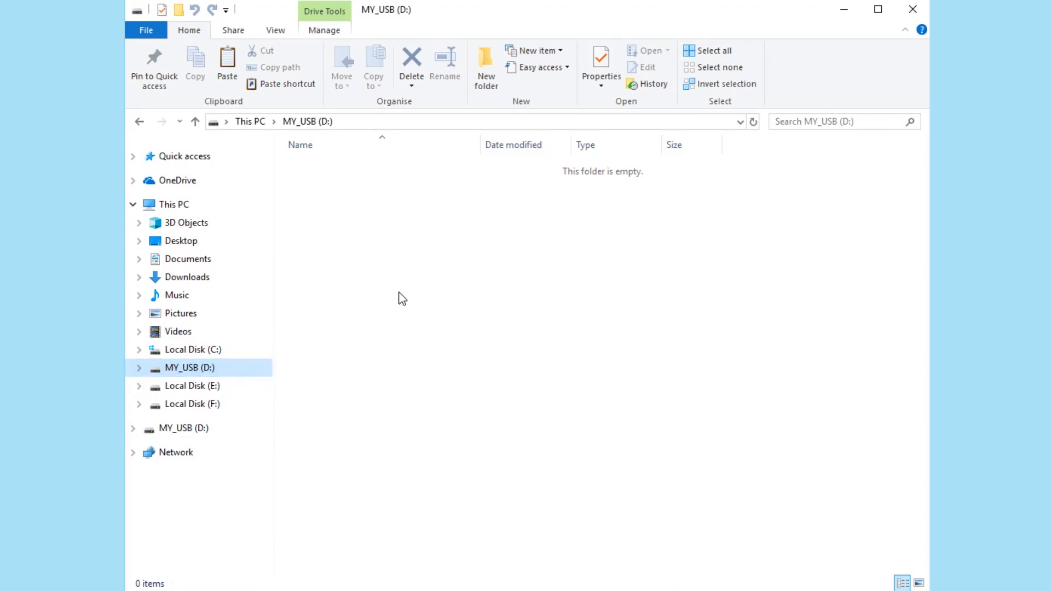
{"action": "right_click", "coordinate": [401, 297]}
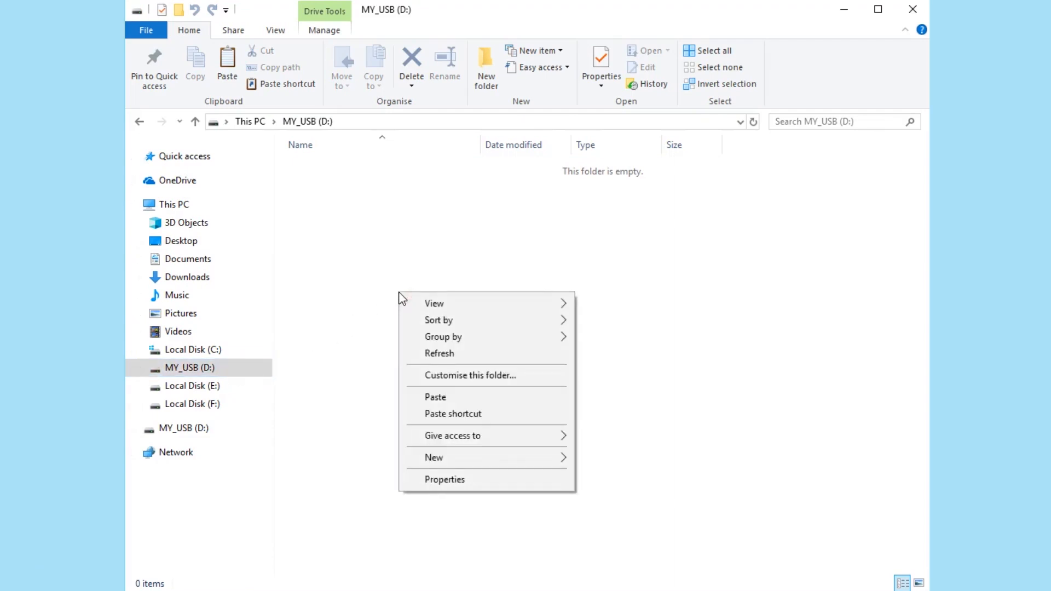